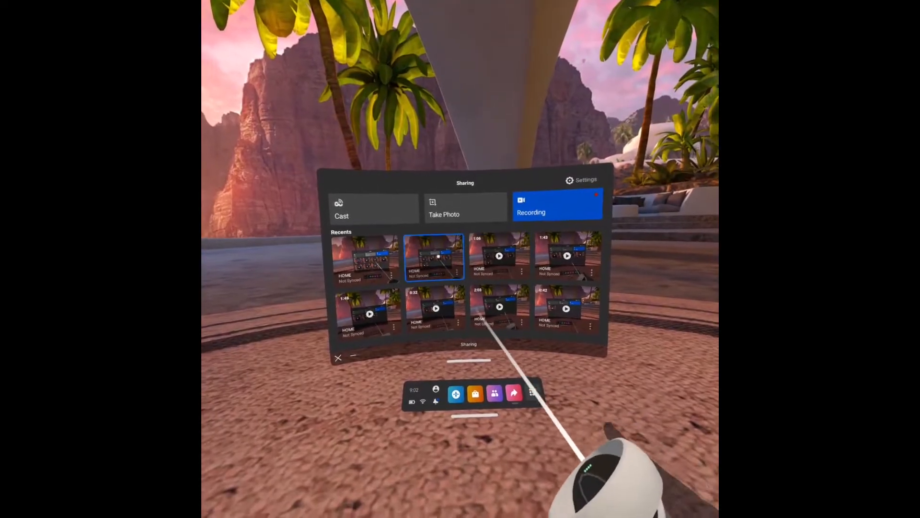
left_click(500, 258)
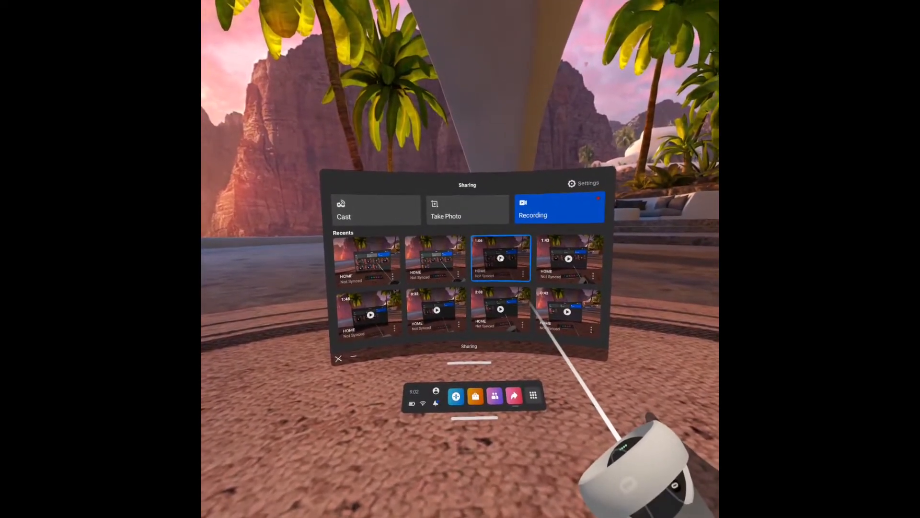